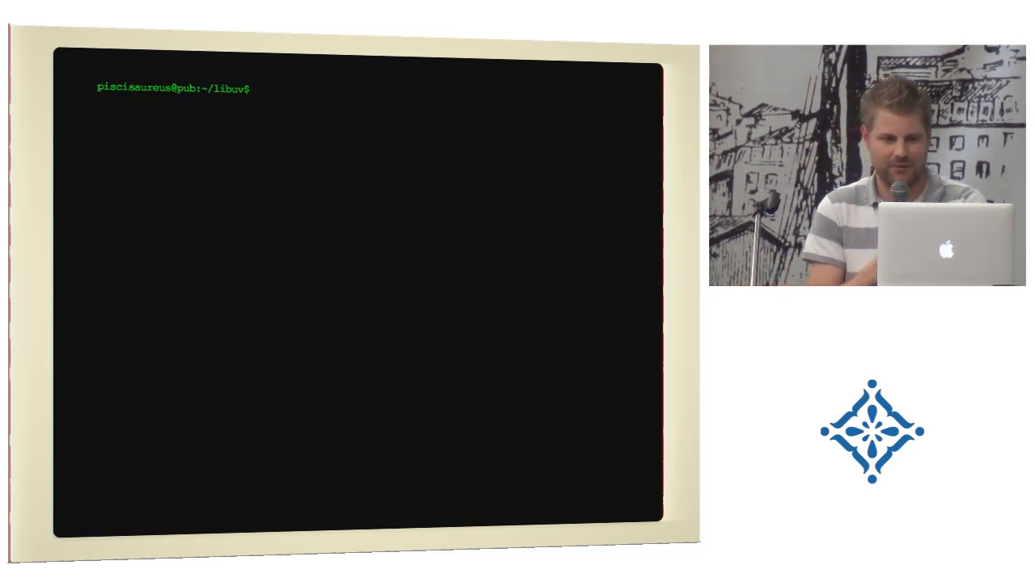
type("gcc -o demo demo.c uv.a -Iinclude -lpthread -lm -lrt")
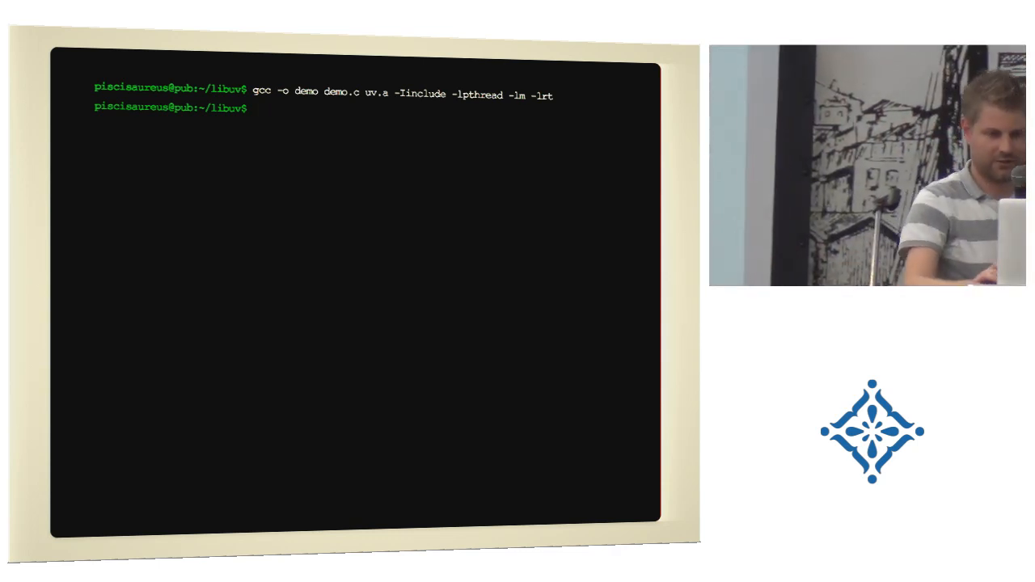
type("./demo")
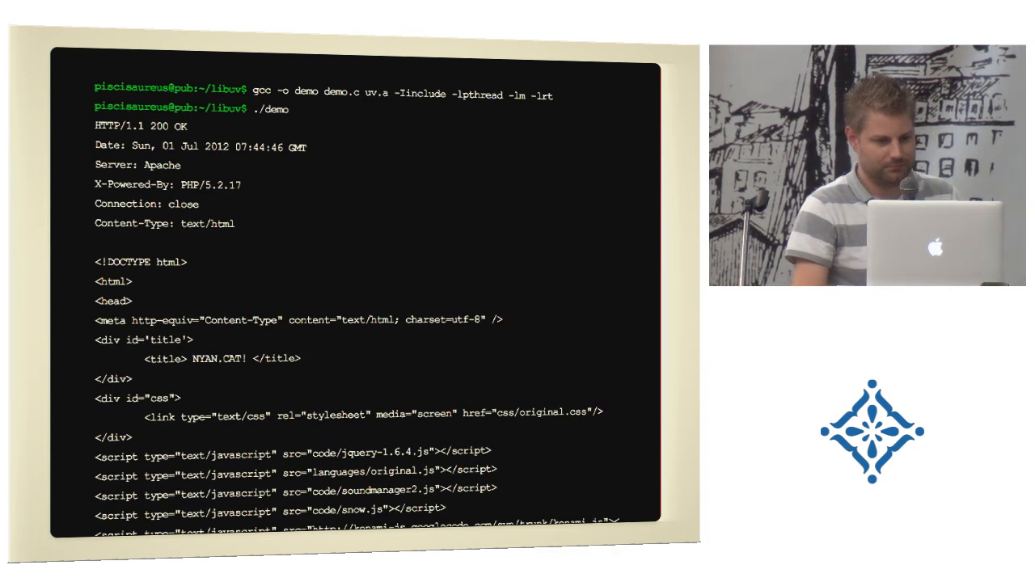